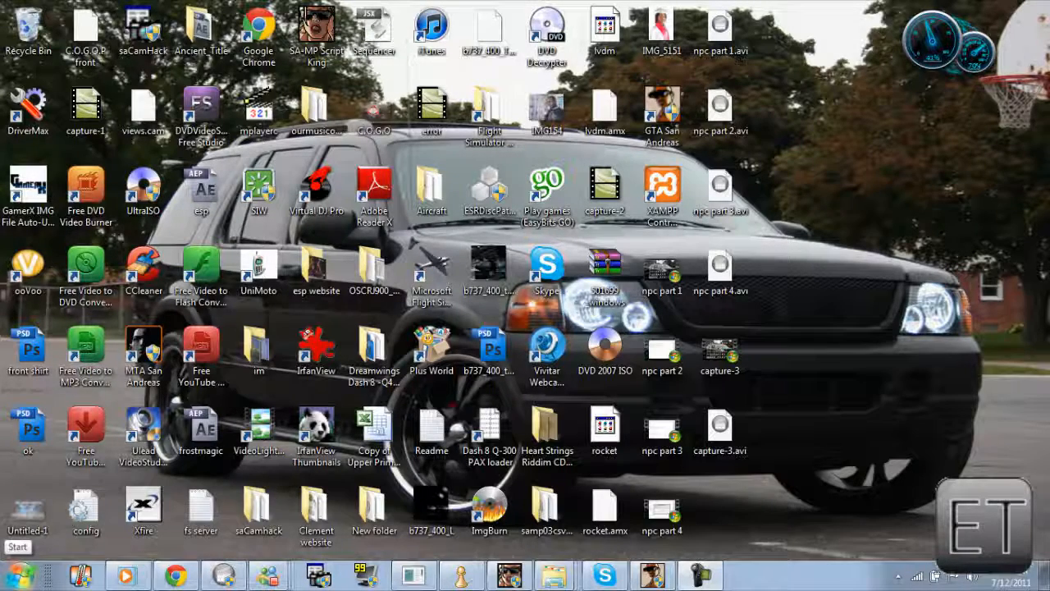
Launch the SA-MP client and connect to The Eclipse [4.8a] server from Favorites
left_click(259, 270)
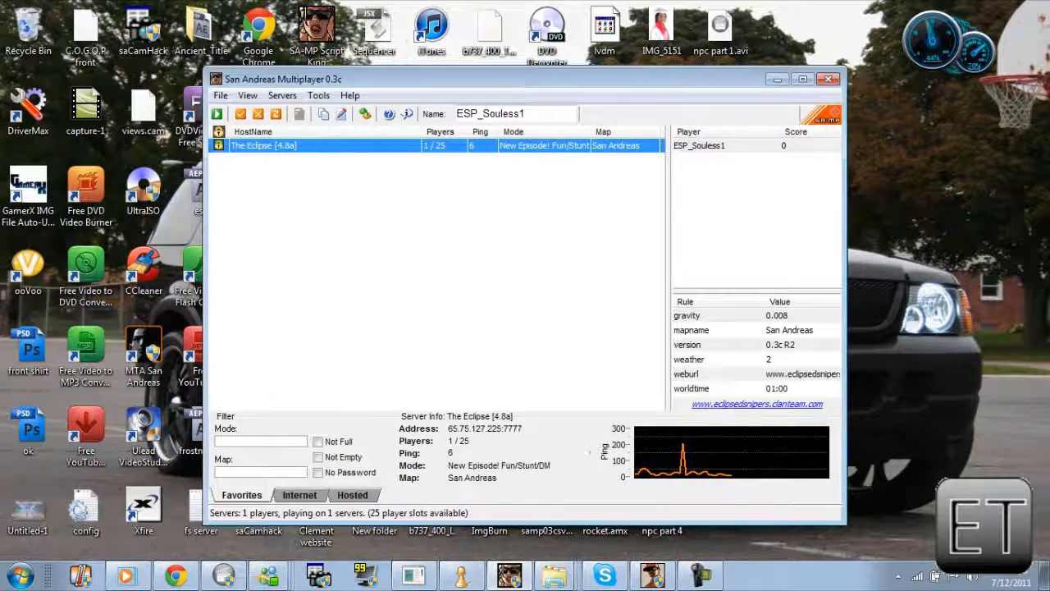
double_click(325, 144)
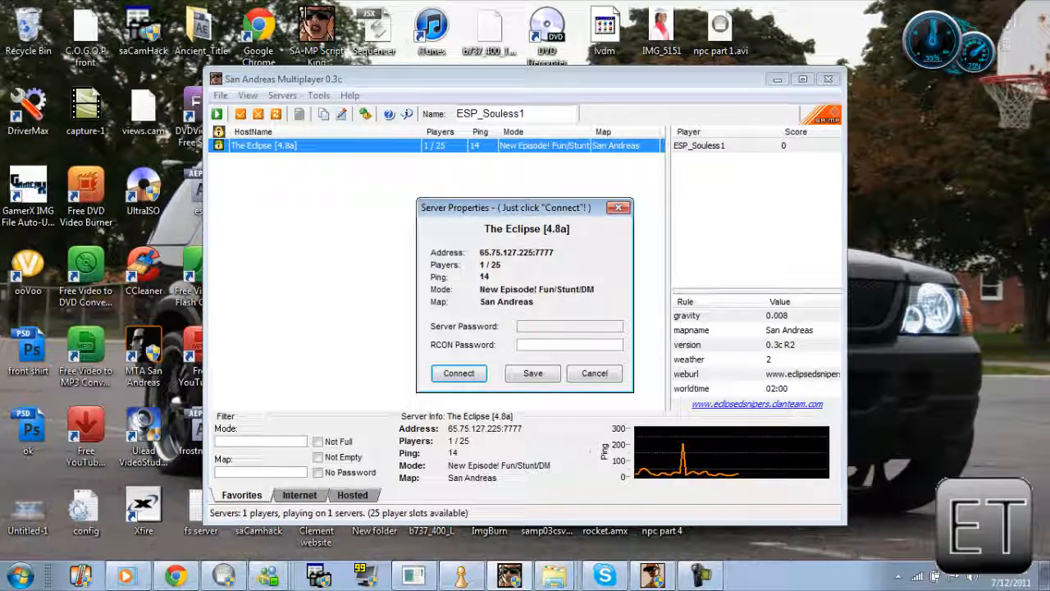
left_click(594, 373)
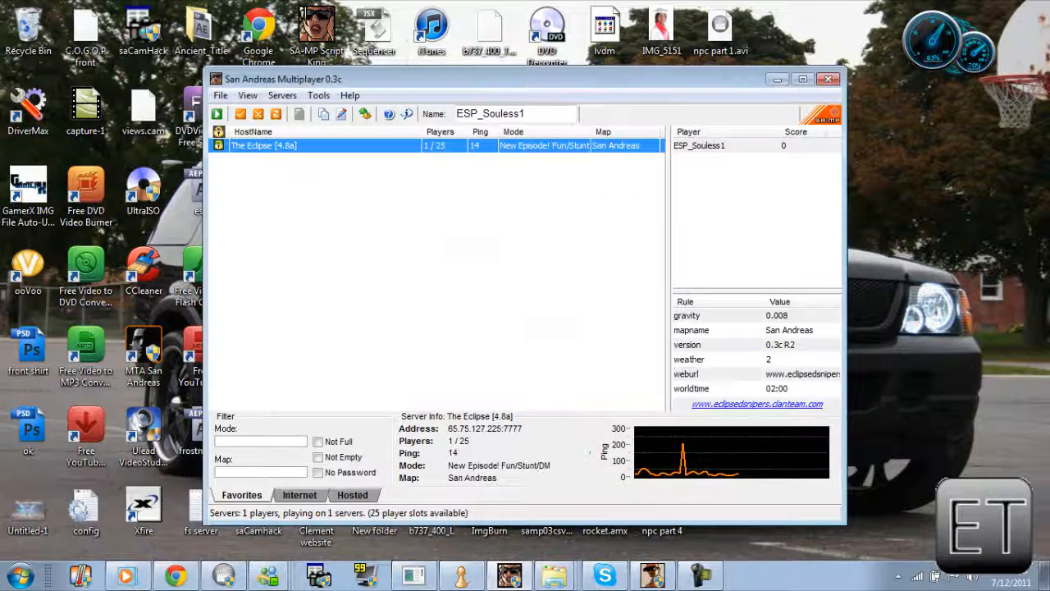
Maximize the game, resume from the pause menu and log into the registered account
left_click(827, 79)
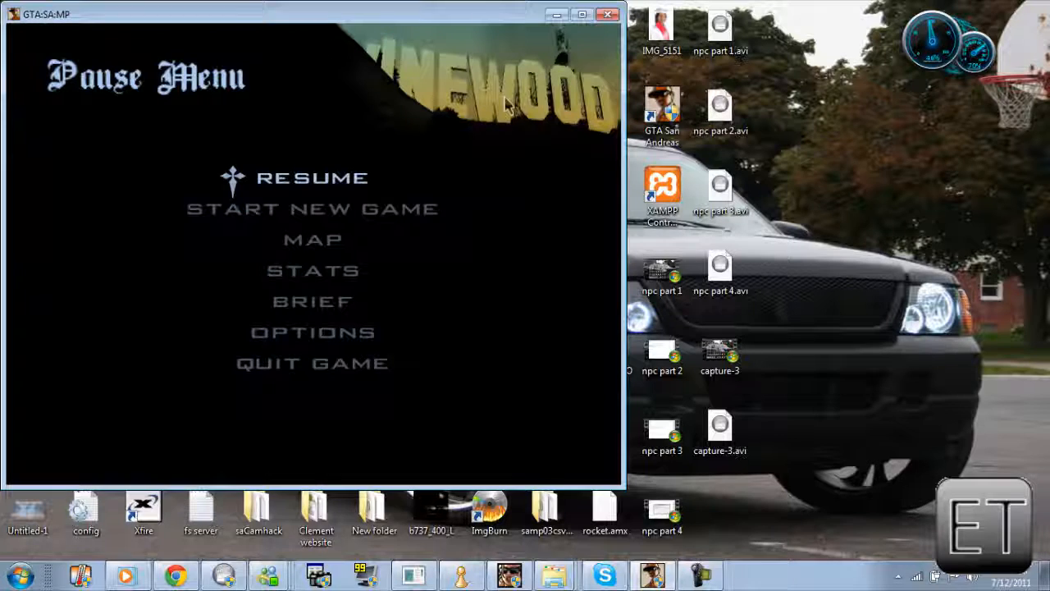
left_click(581, 13)
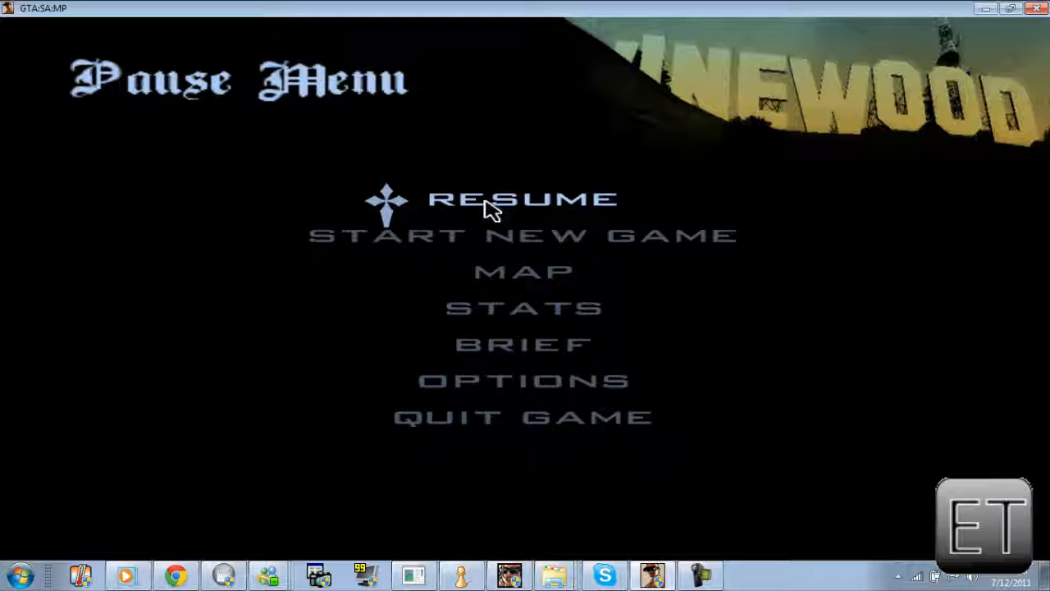
left_click(524, 199)
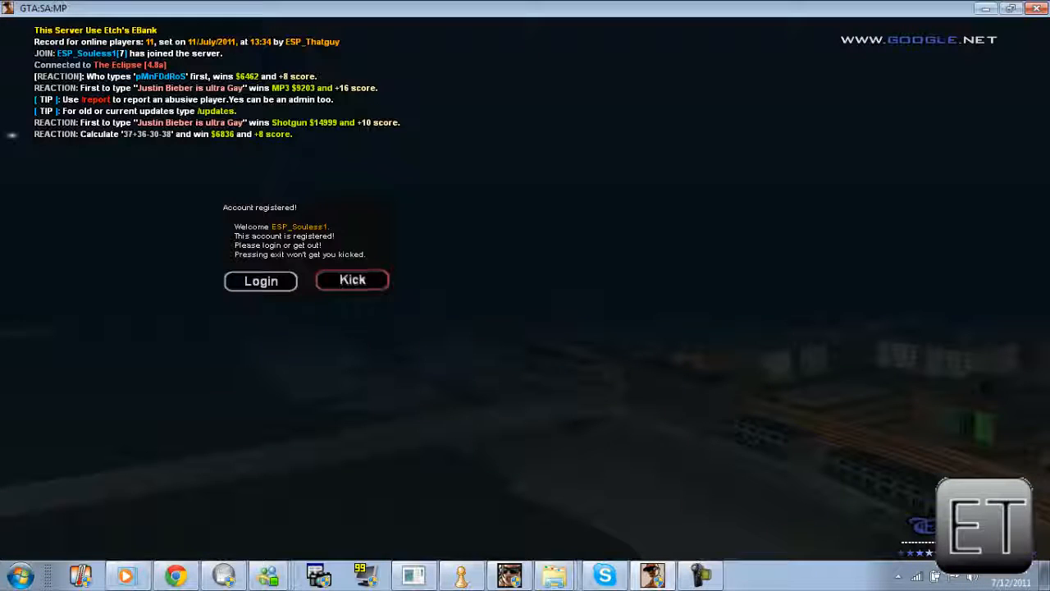
left_click(259, 279)
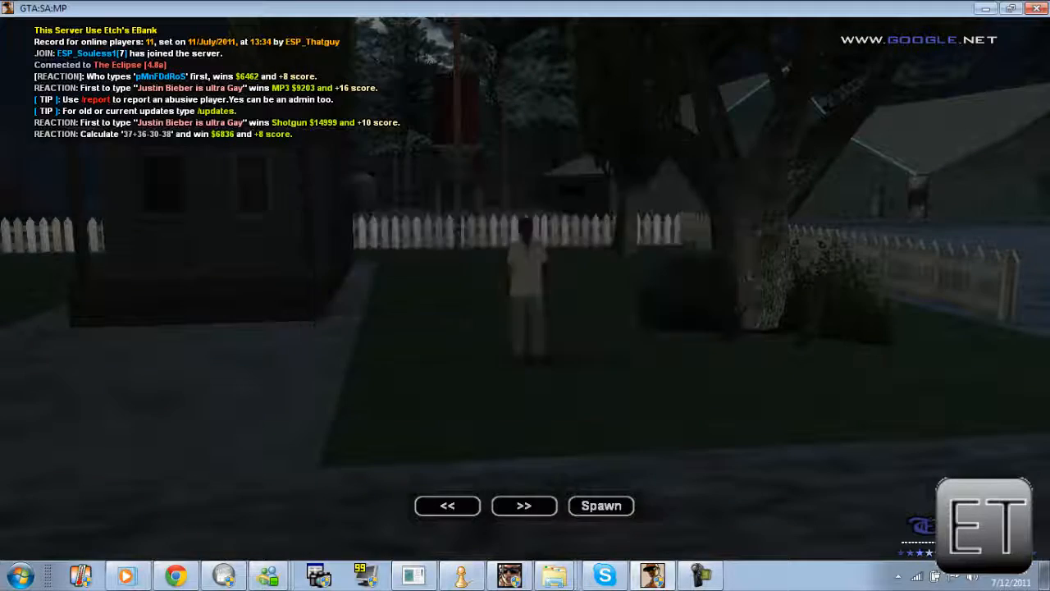
Spawn the character and log in as RCON administrator via the chat login command
left_click(601, 505)
type("/rcon")
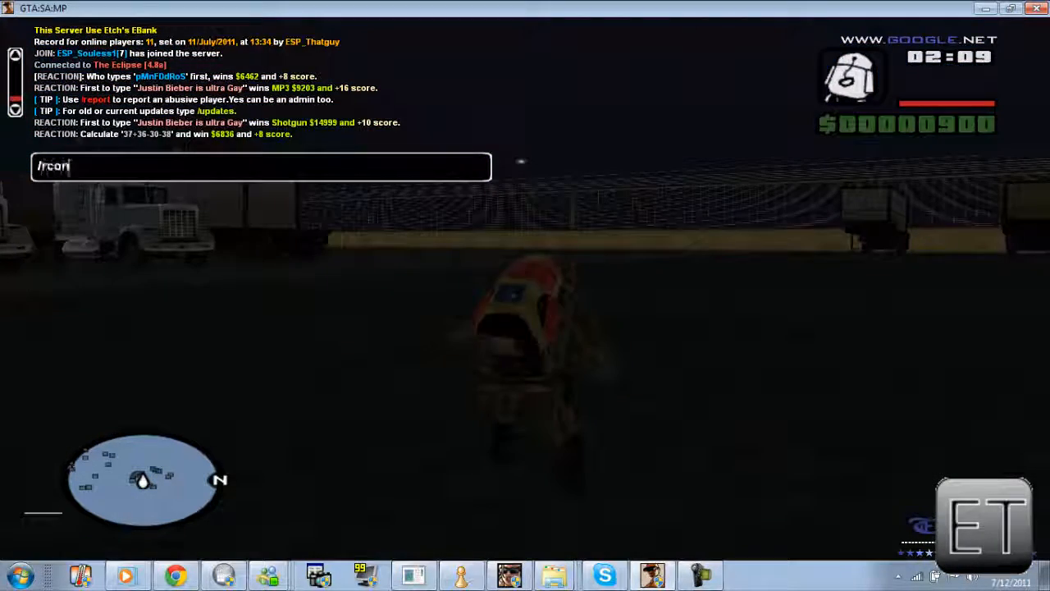
type("login")
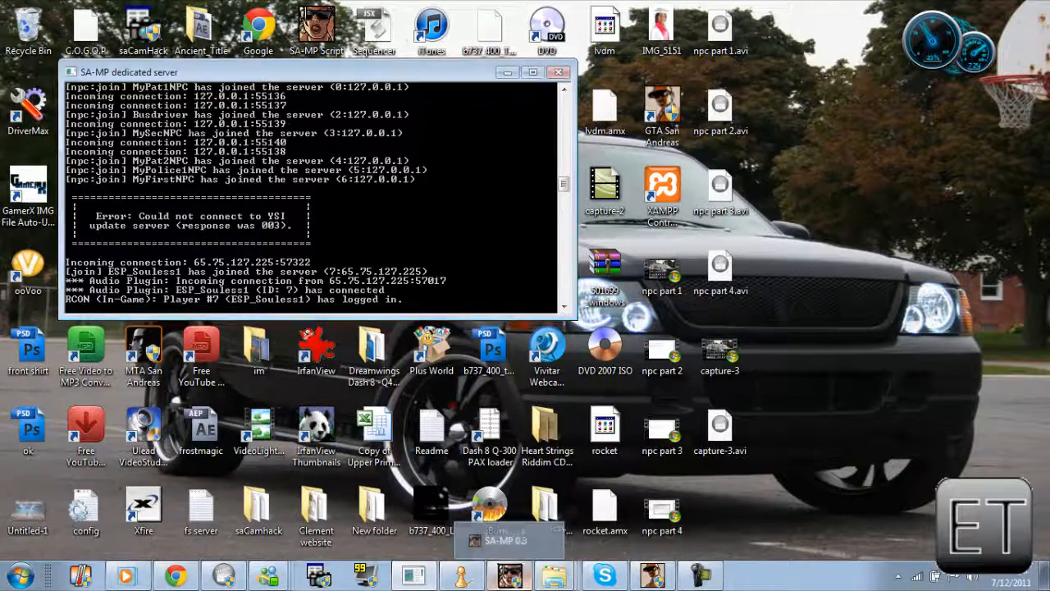
left_click(505, 540)
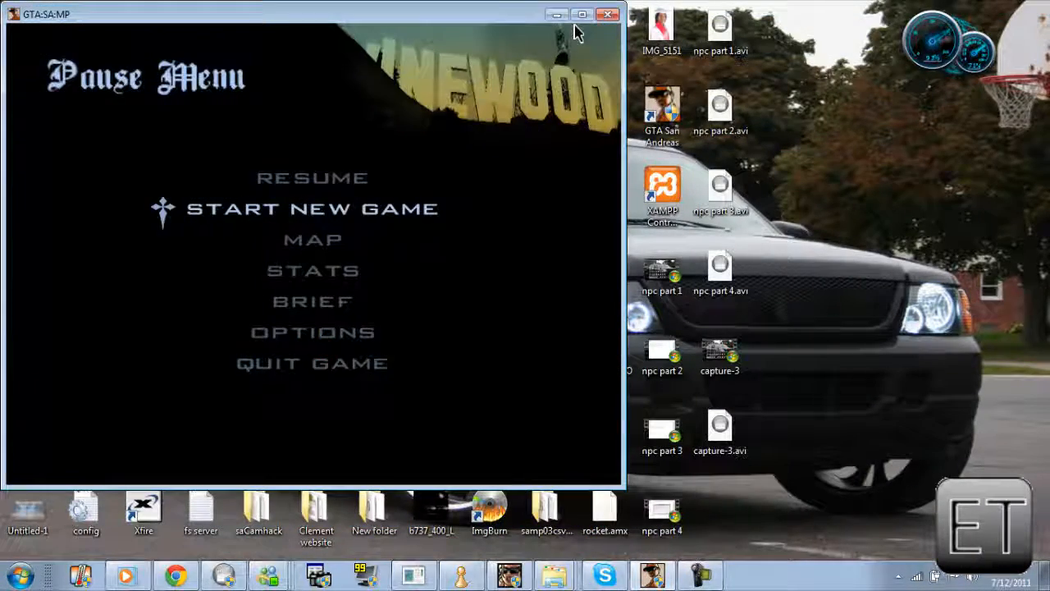
Resume the game and run /rcon loadfs npc_record to load the recording filterscript
left_click(581, 13)
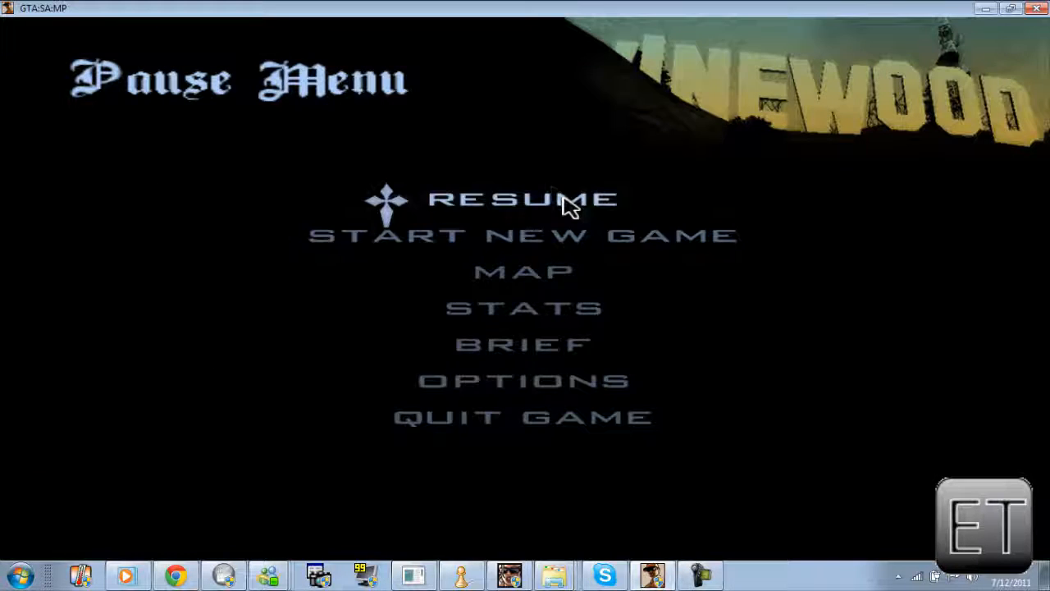
left_click(524, 199)
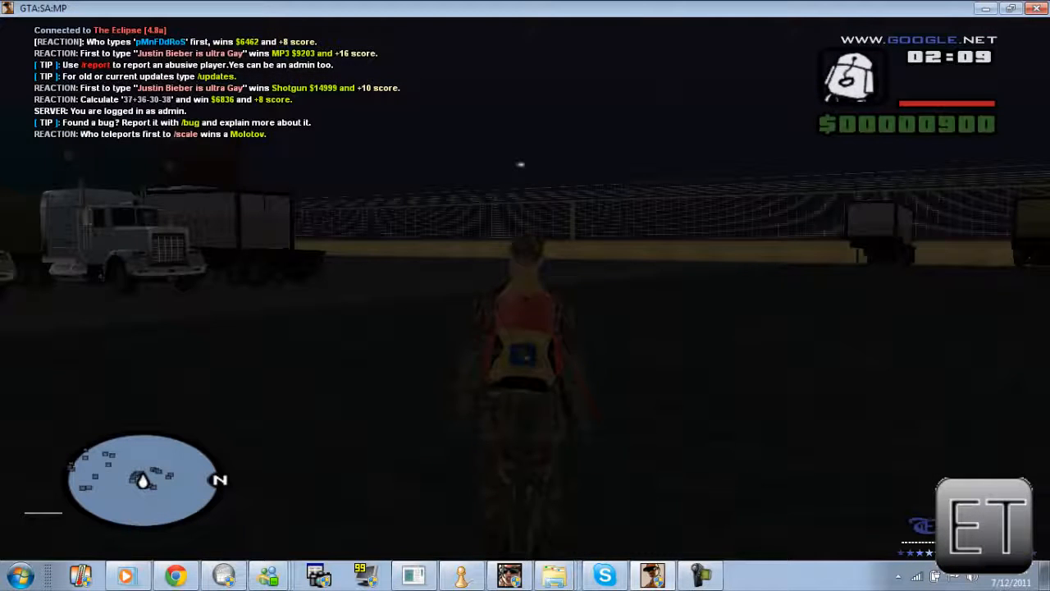
type("/rcon loa")
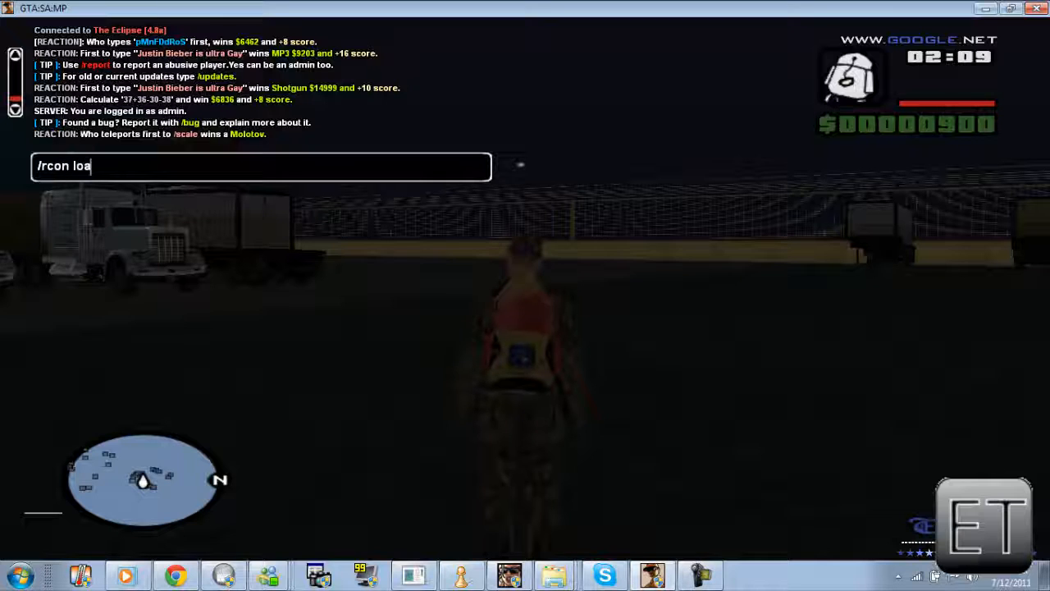
type("d")
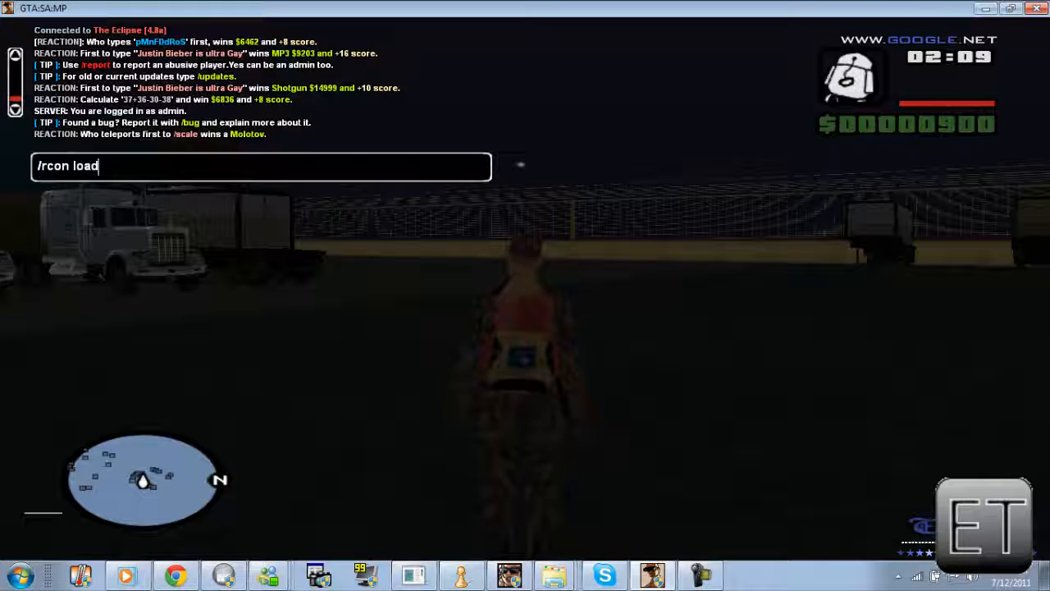
type("fs")
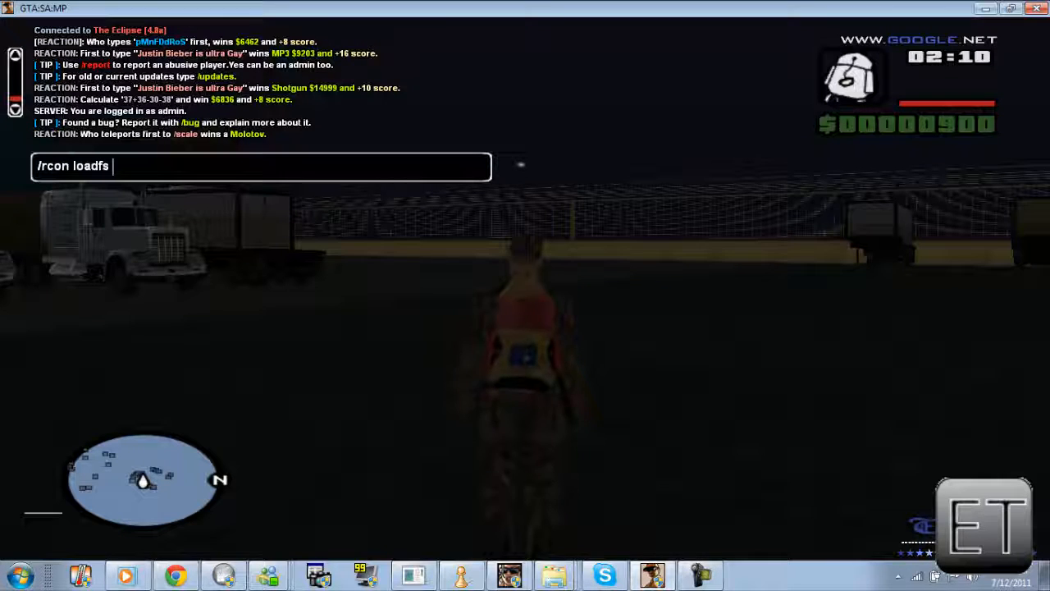
type("npc_")
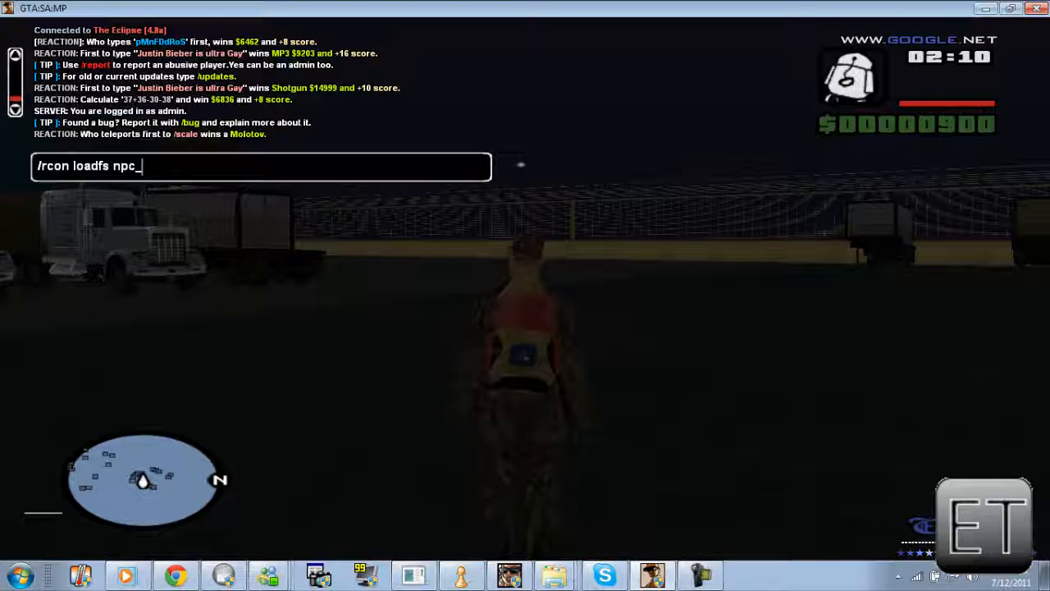
type("record")
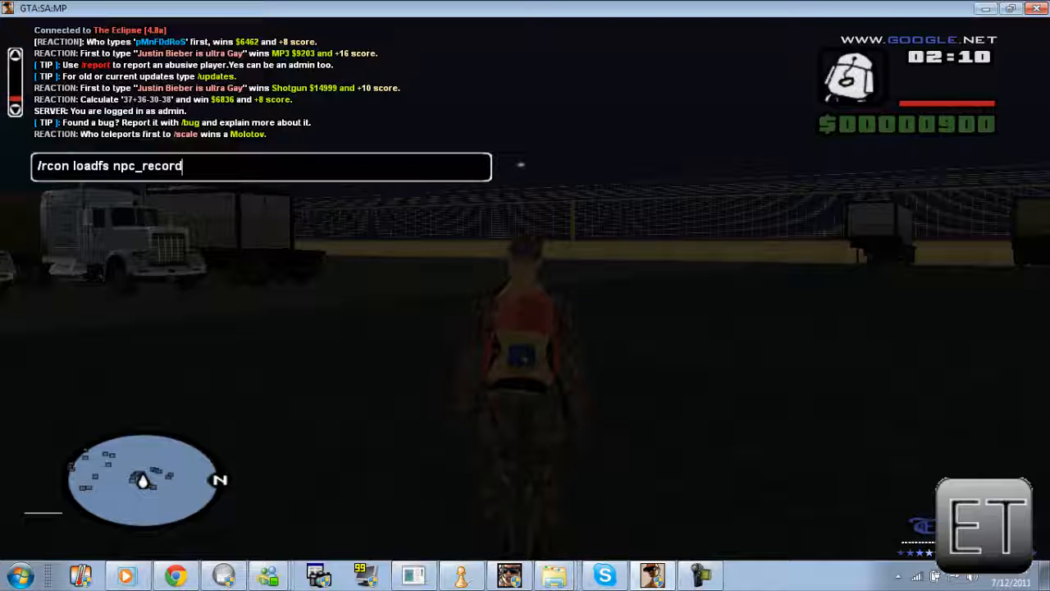
key("Return")
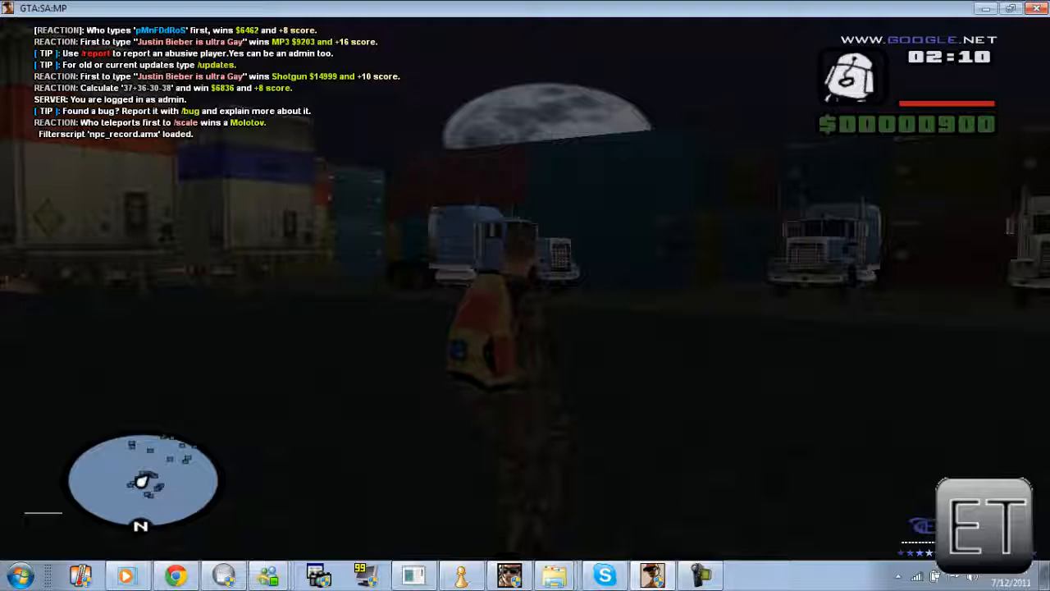
Get into the nearby truck as the driver
key("t")
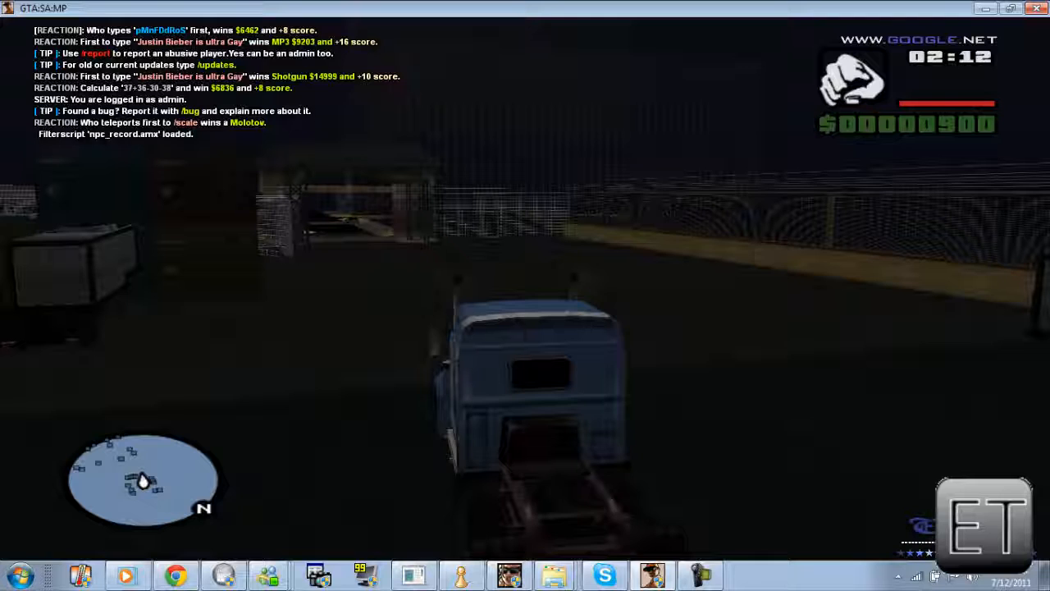
Start a vehicle recording named Taxi with /vrecord Taxi and drive the route
type("/")
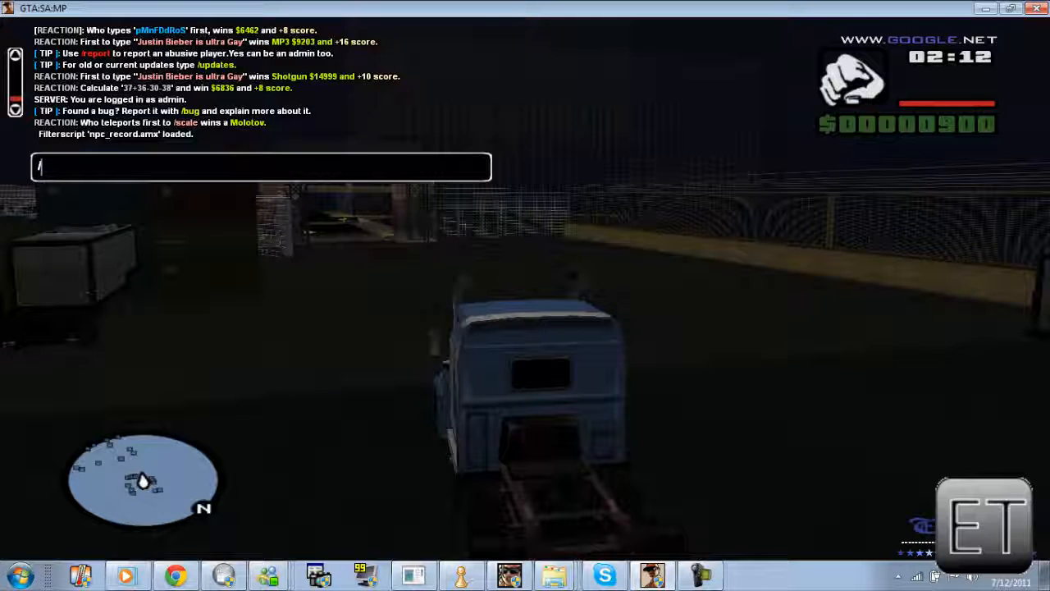
type("vrecord")
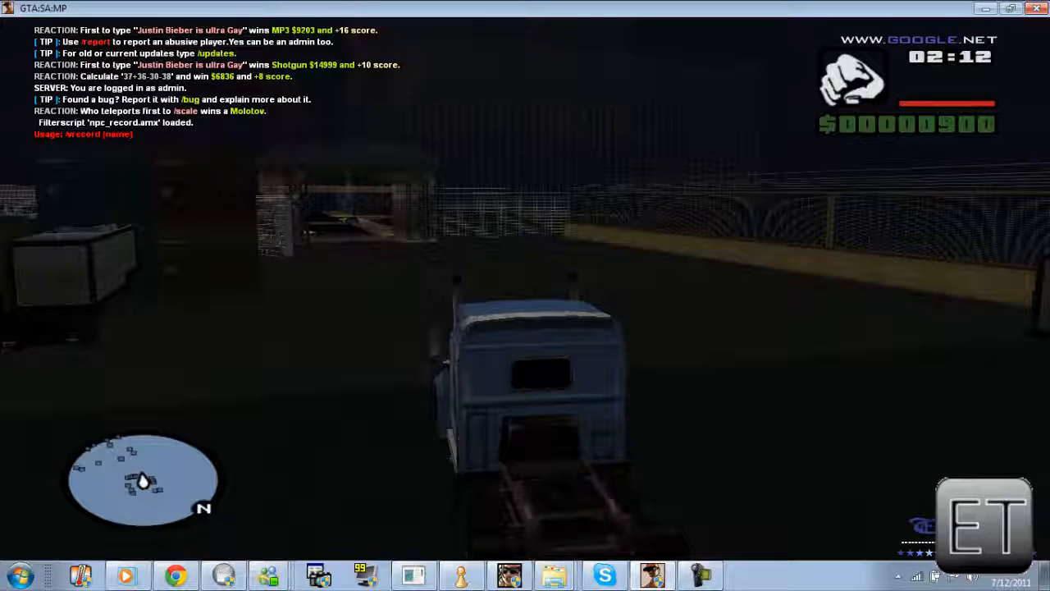
type("/vrecord")
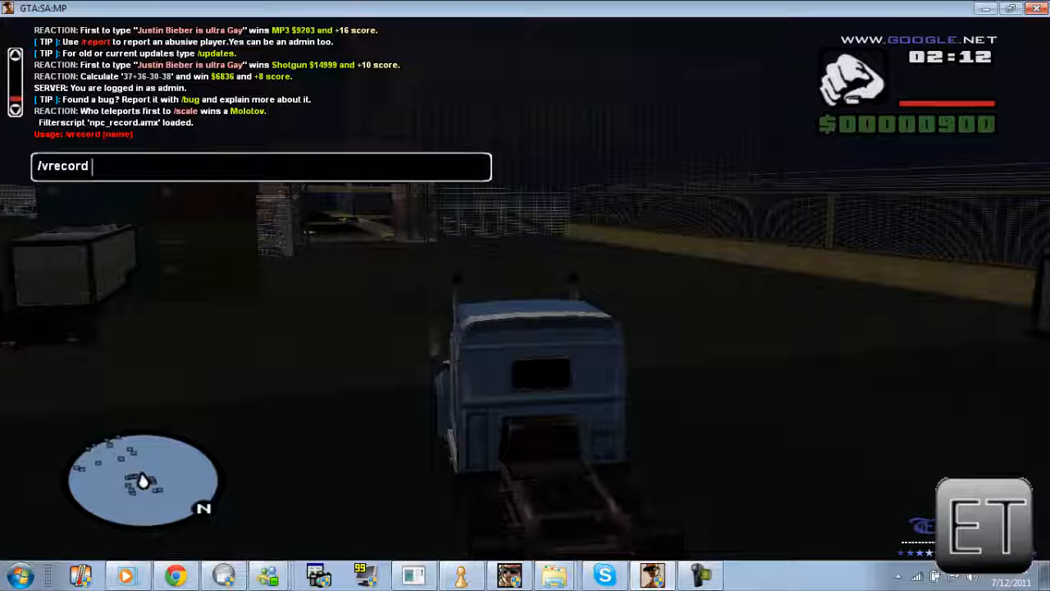
type("Taxi")
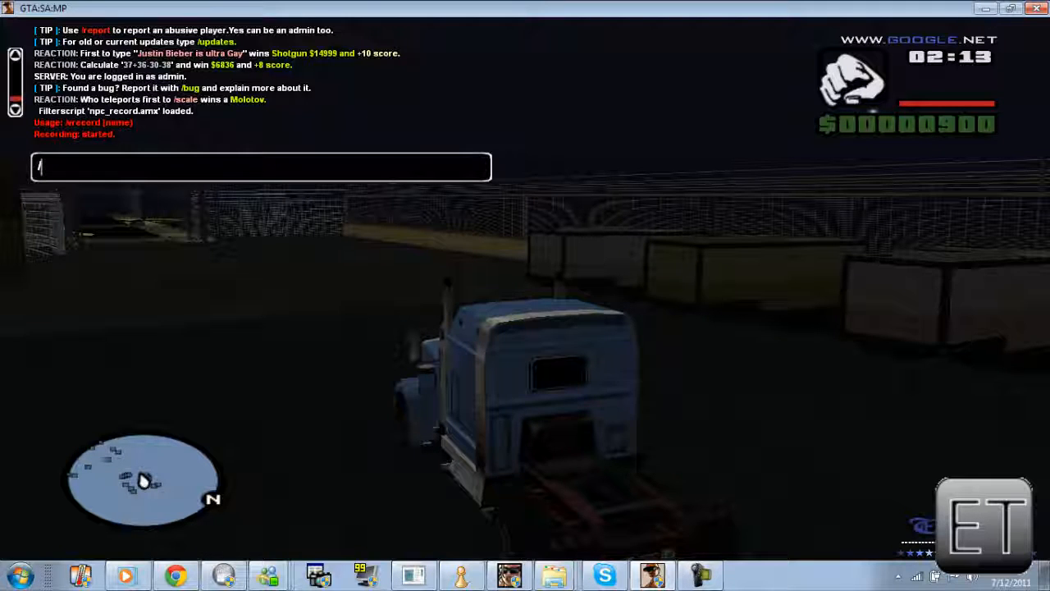
Stop the recording with /stoprec, quit the game and bring up the server files folder
type("/stoprec")
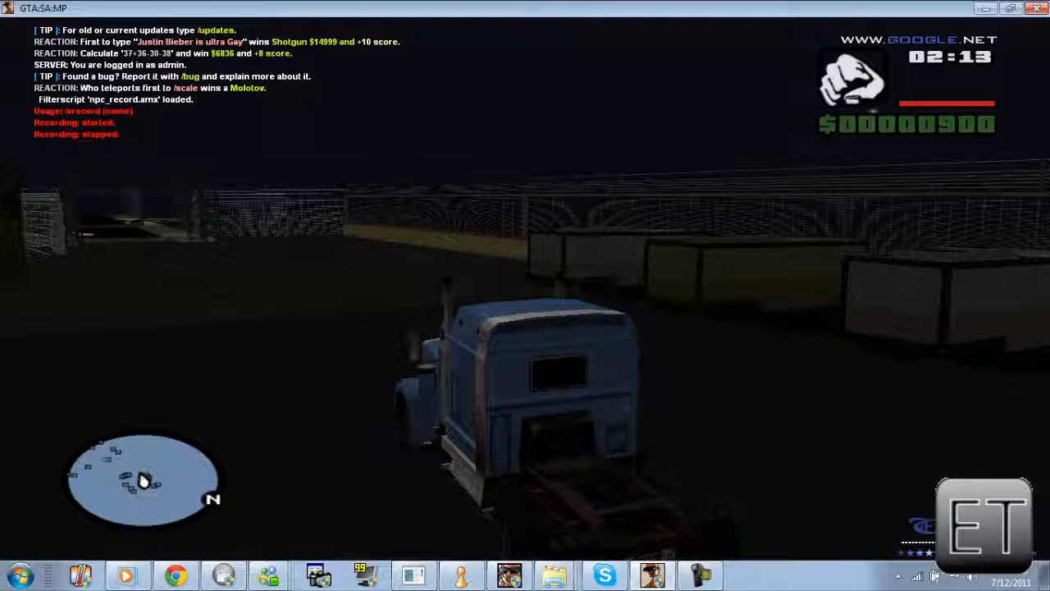
key("Escape")
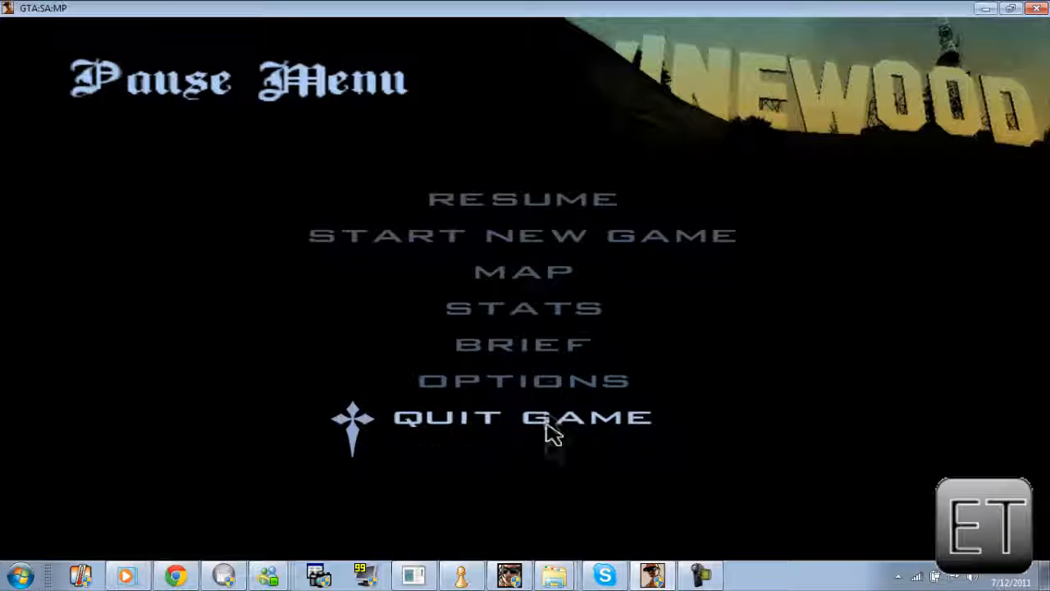
left_click(522, 417)
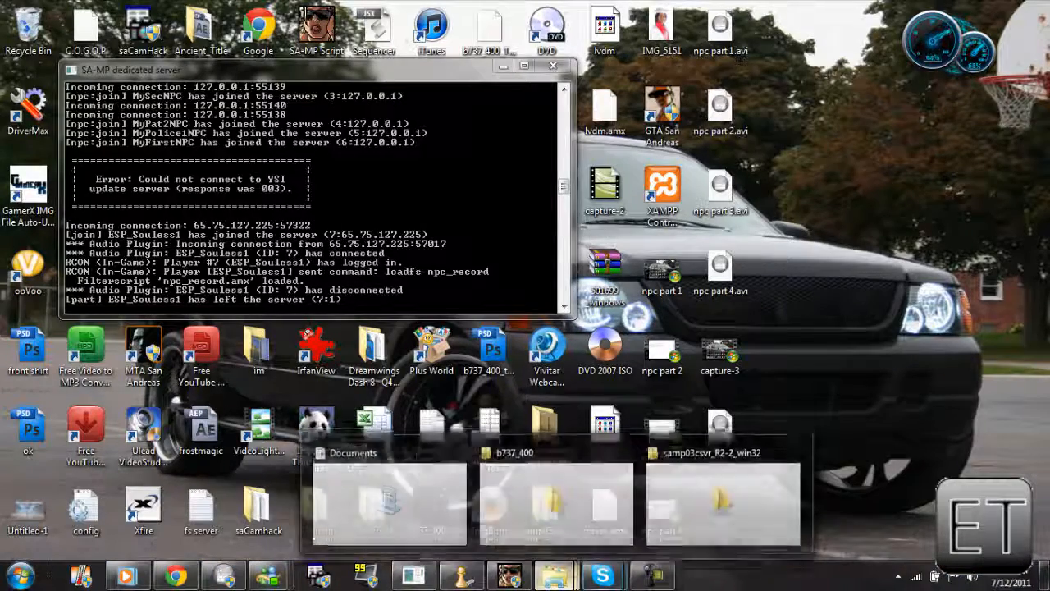
left_click(722, 501)
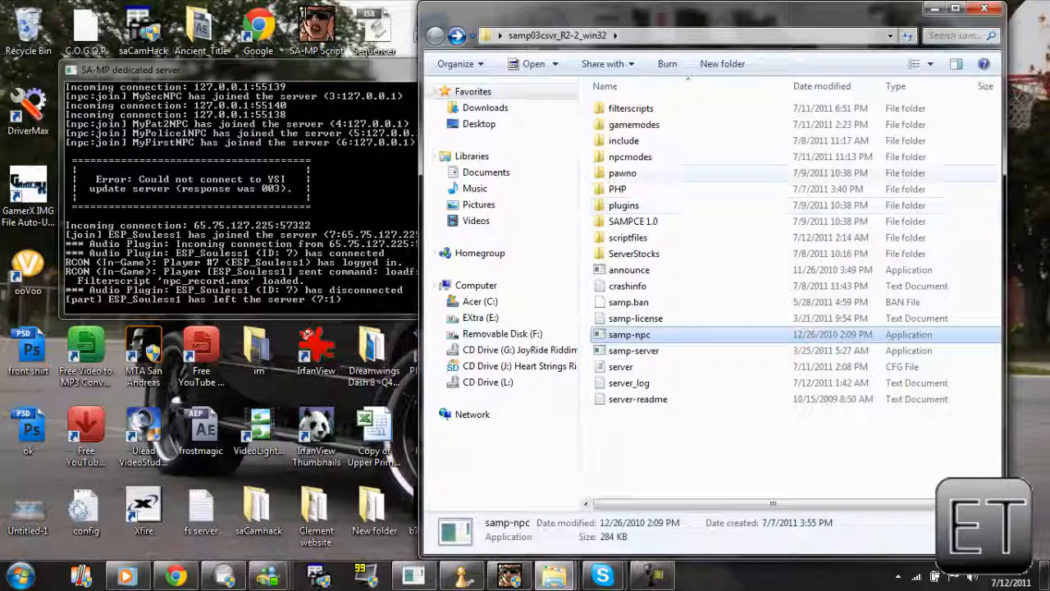
Locate the new Taxi.rec inside the scriptfiles folder and return to the server root
double_click(627, 237)
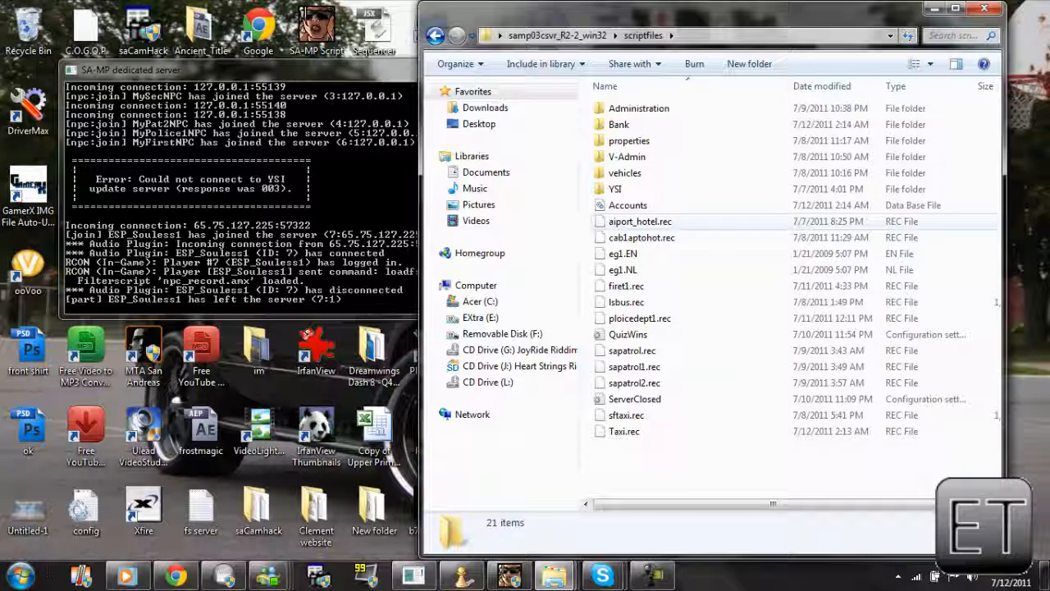
mouse_move(623, 430)
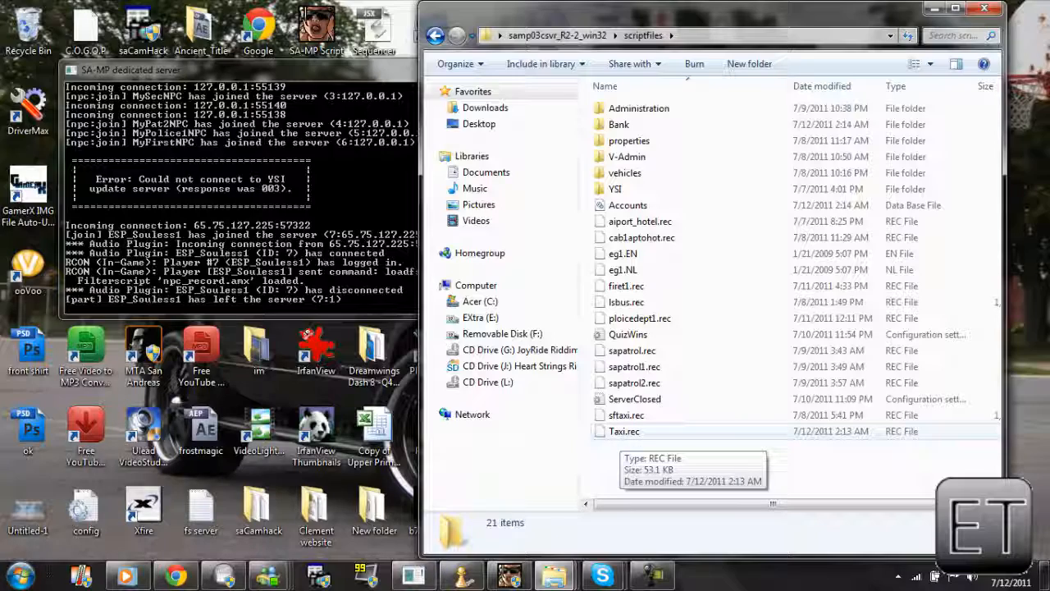
right_click(624, 430)
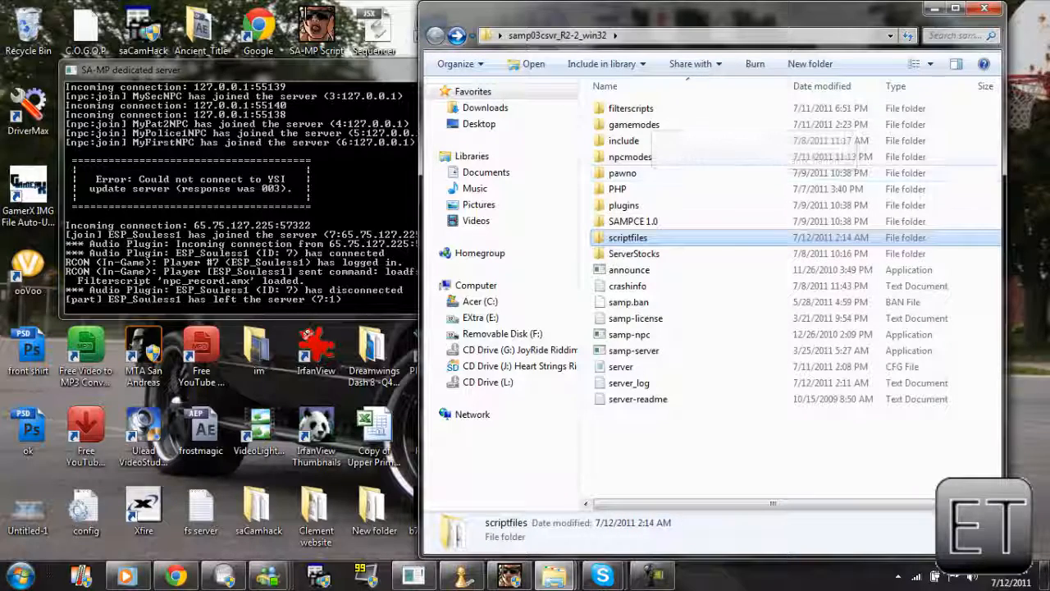
left_click(630, 158)
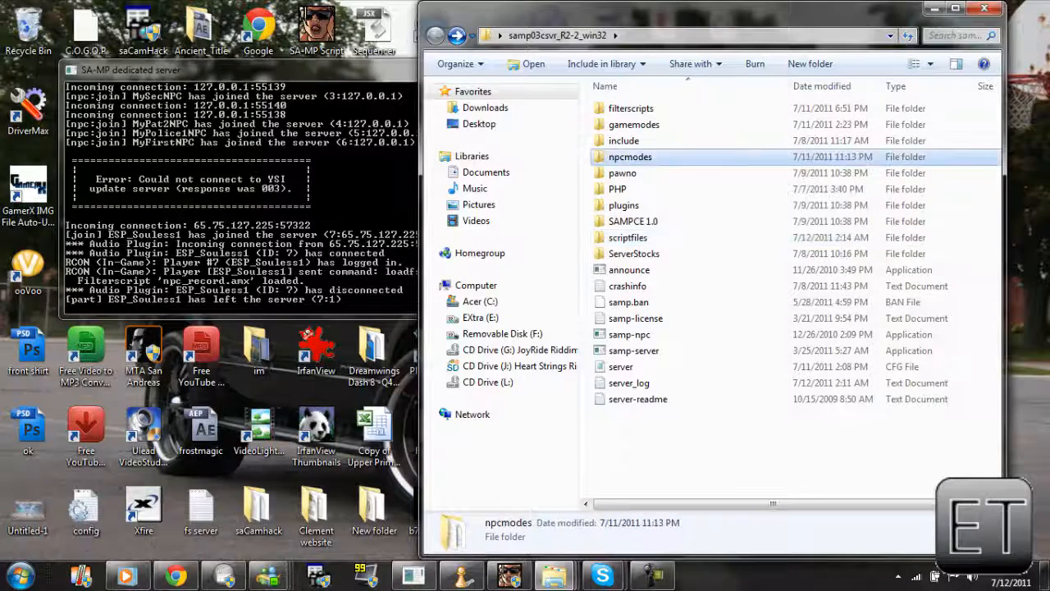
Open the recordings folder inside npcmodes
double_click(630, 157)
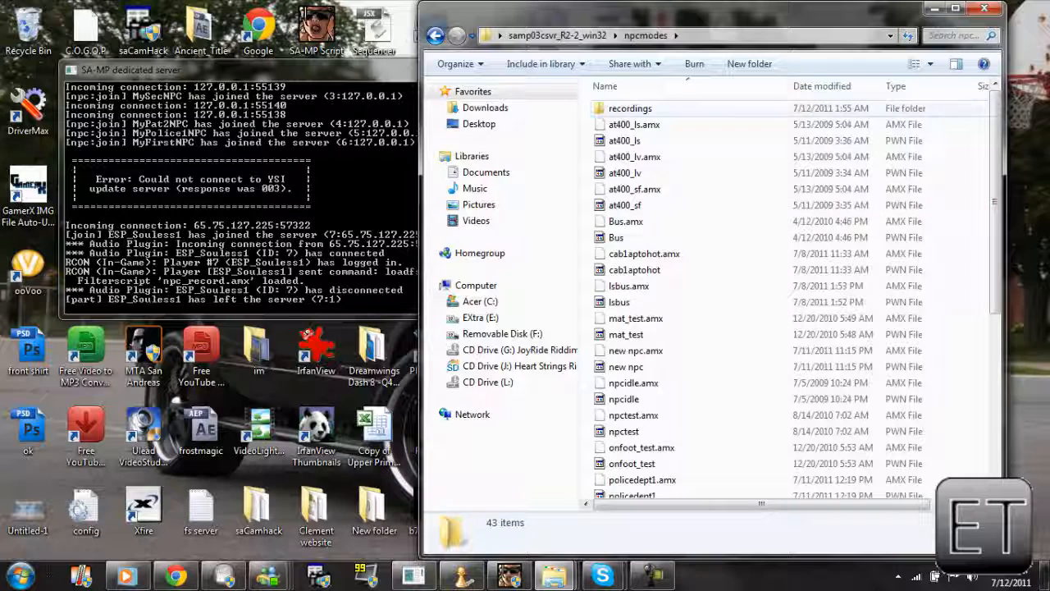
double_click(630, 108)
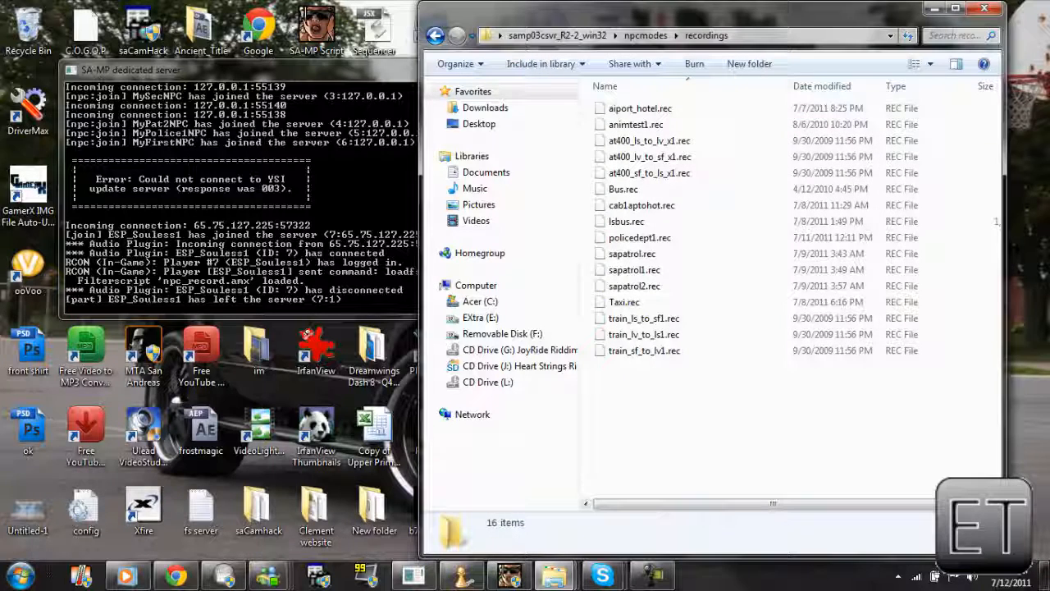